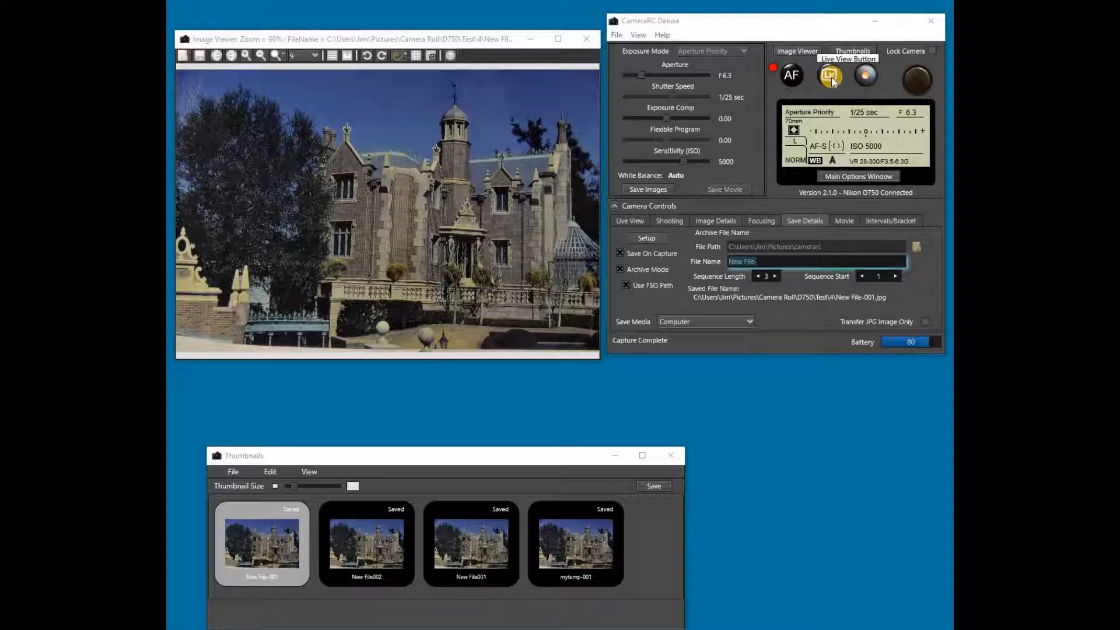
Open Live Viewer, then the Main Options Window showing File Save Options.
left_click(830, 76)
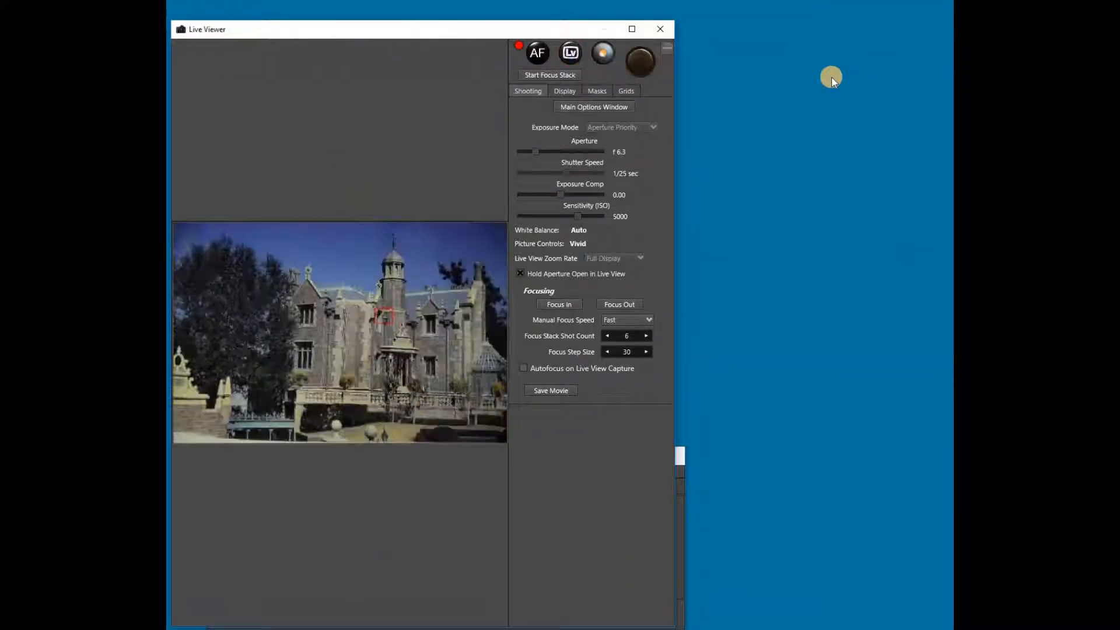
left_click(594, 106)
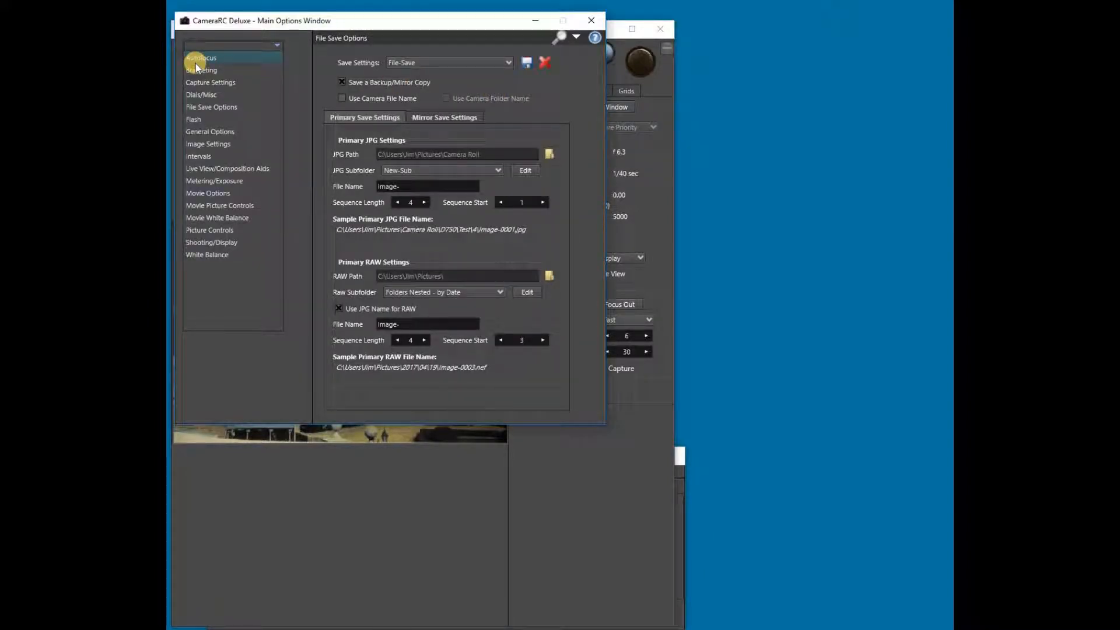
View the Autofocus manual focus options, then the Bracketing settings page.
left_click(200, 57)
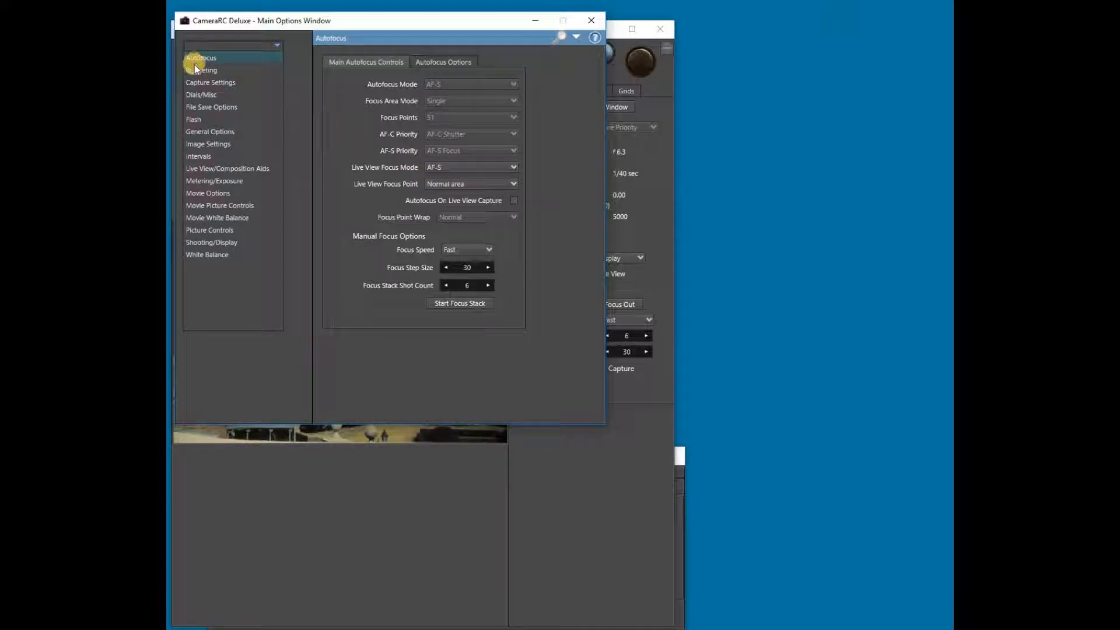
left_click(201, 69)
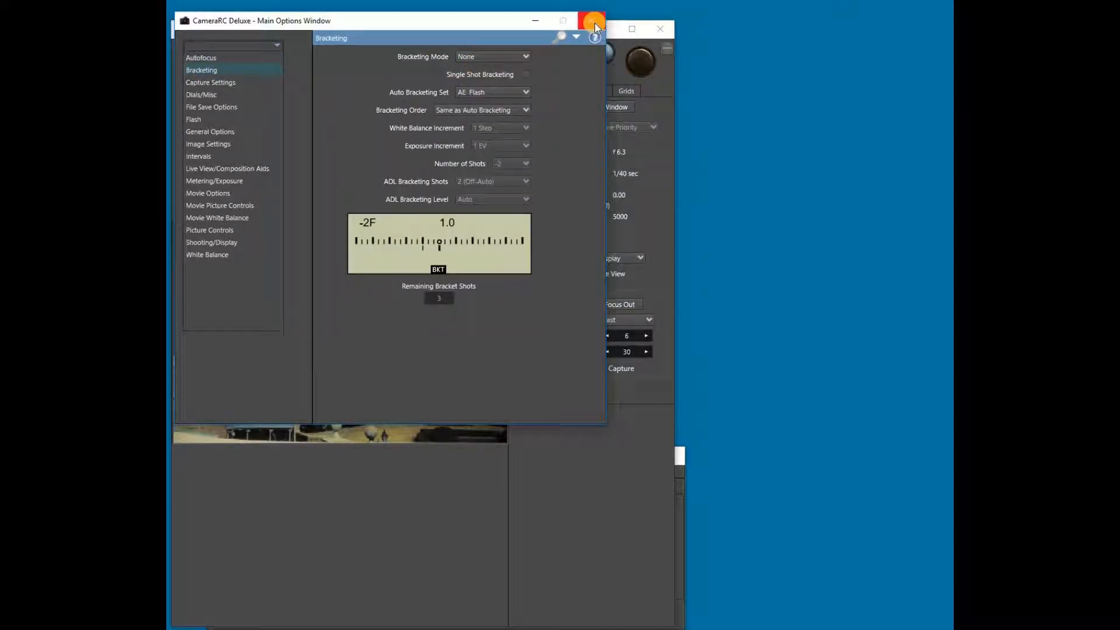
Close the Main Options Window and raise the focus stack shot count to 10.
left_click(594, 20)
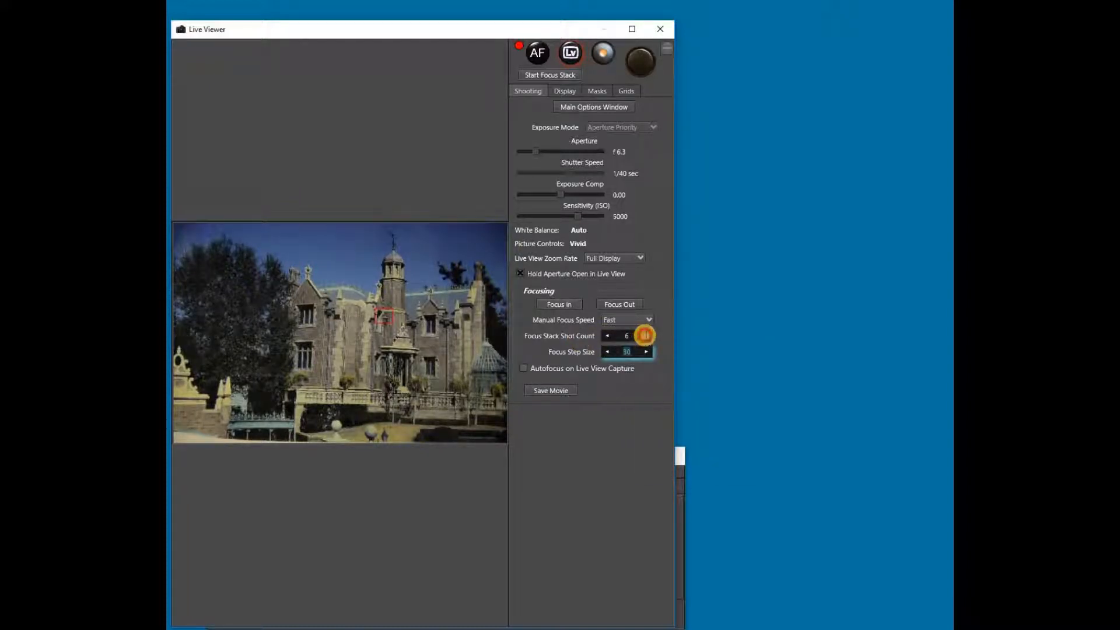
left_click(646, 336)
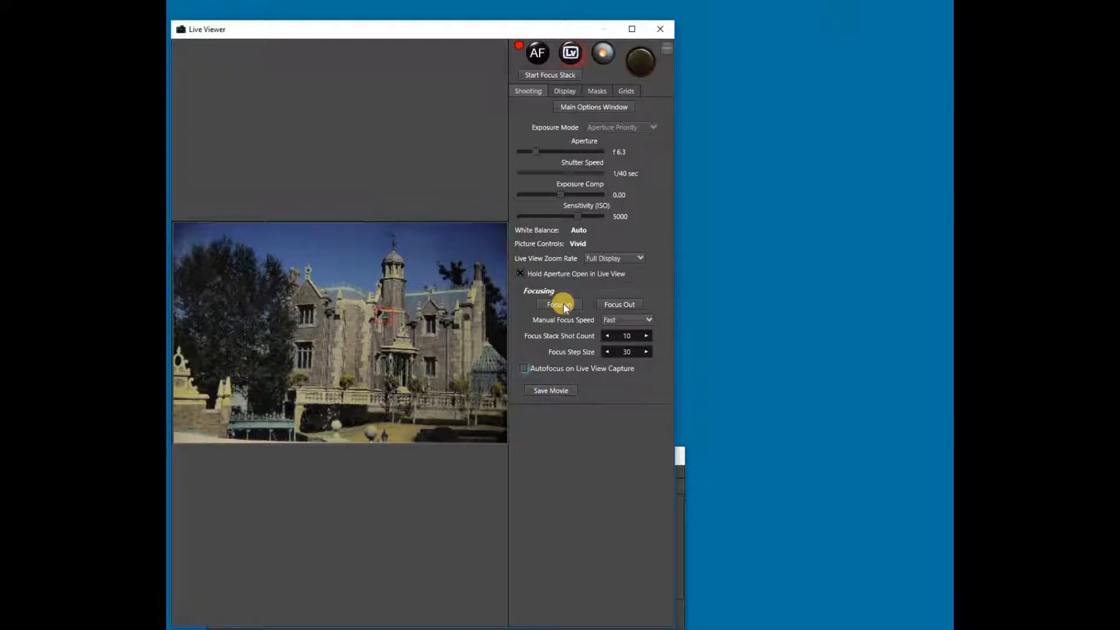
mouse_move(559, 304)
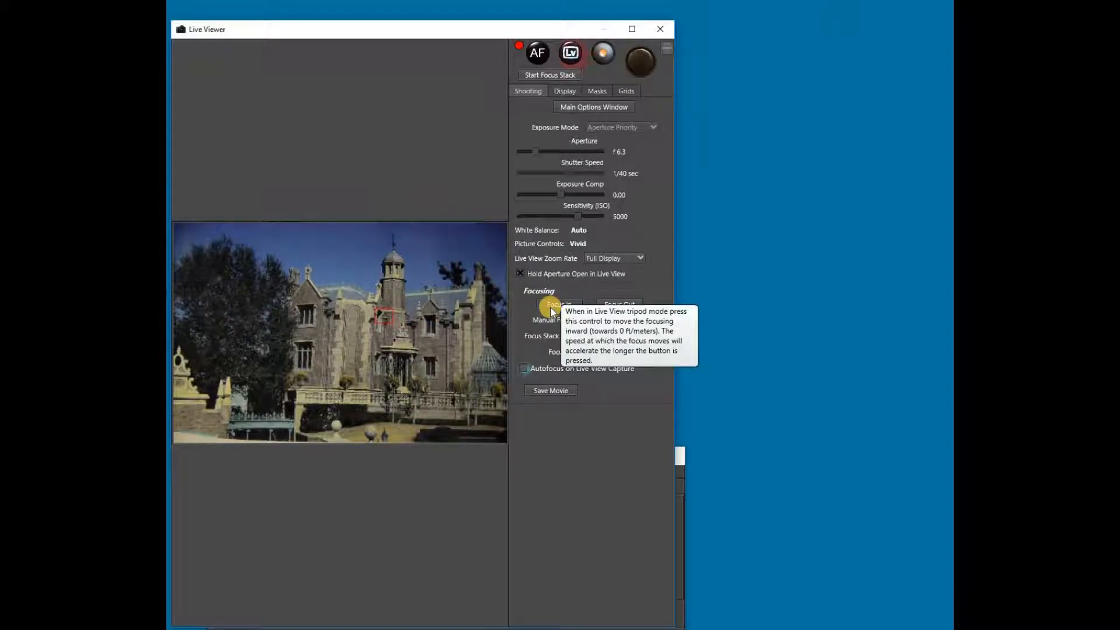
Step the focus inward three times until the building view blurs.
left_click(559, 304)
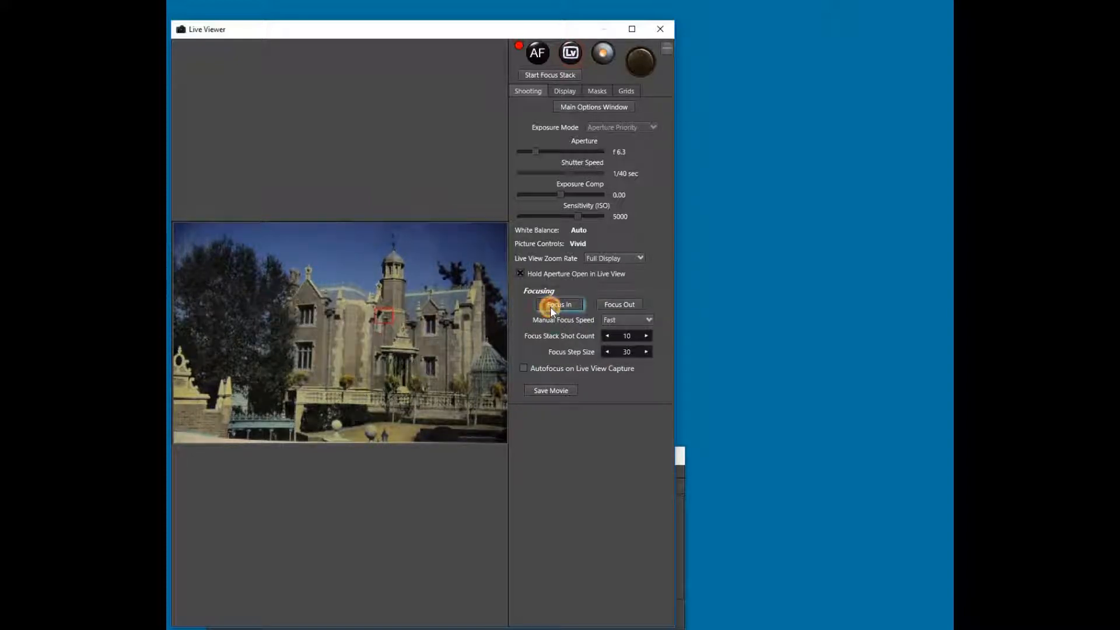
left_click(559, 305)
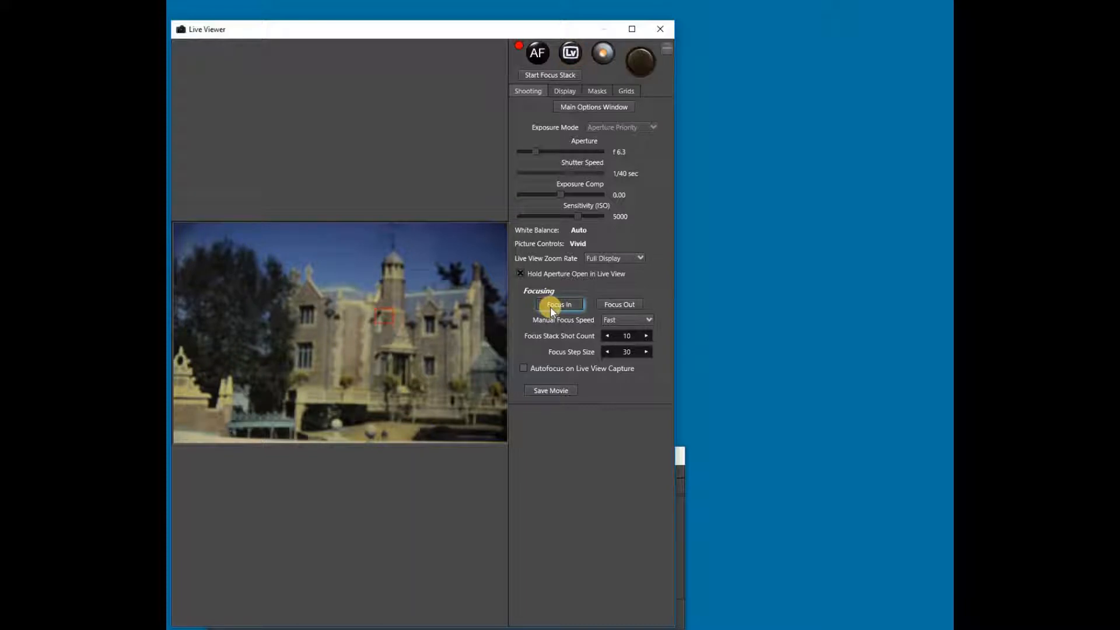
left_click(559, 303)
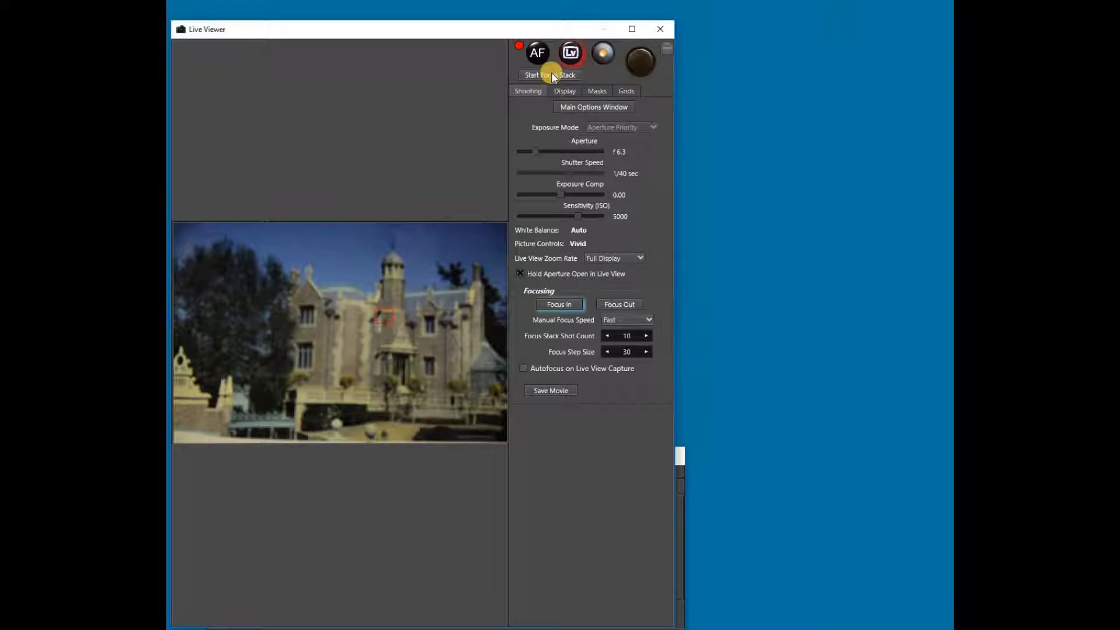
mouse_move(550, 75)
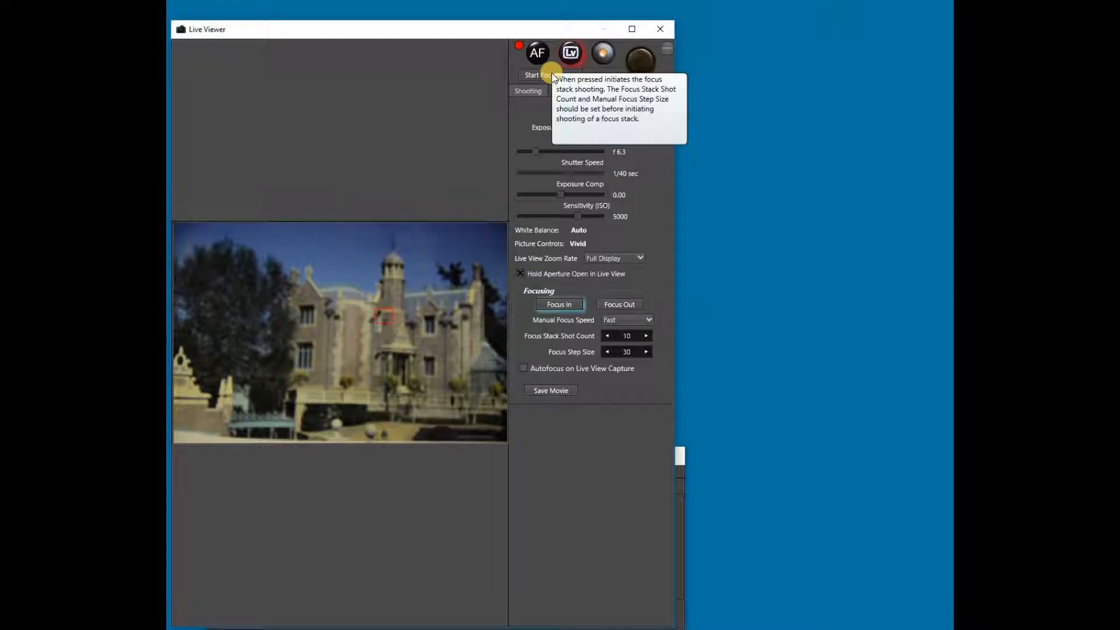
Start the focus stack capture and let the shot counter run down to 1.
left_click(608, 336)
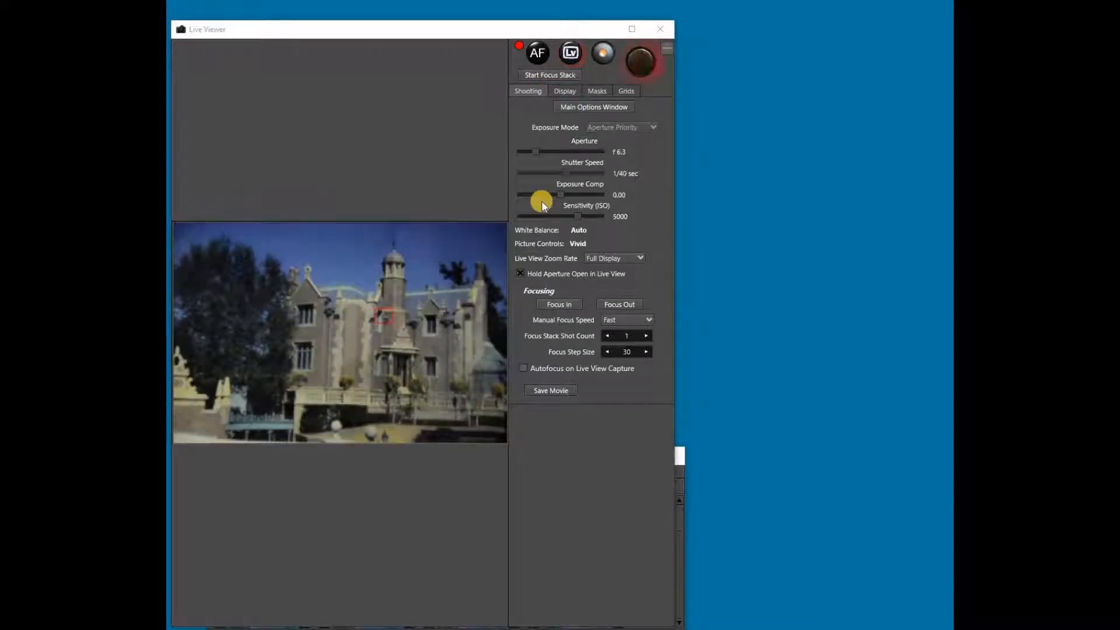
left_click(569, 53)
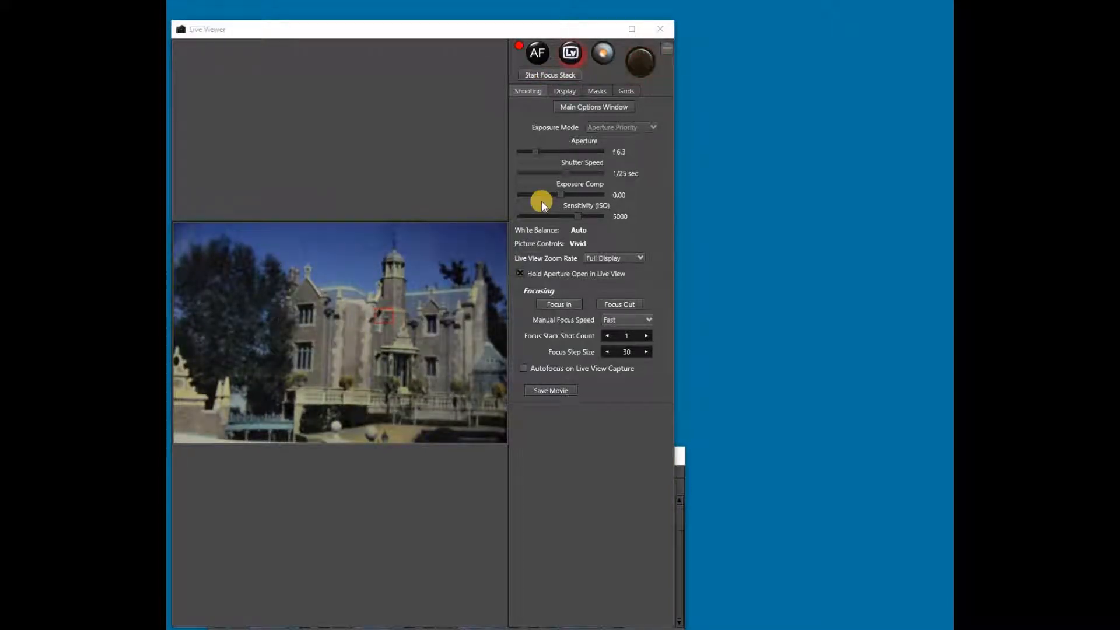